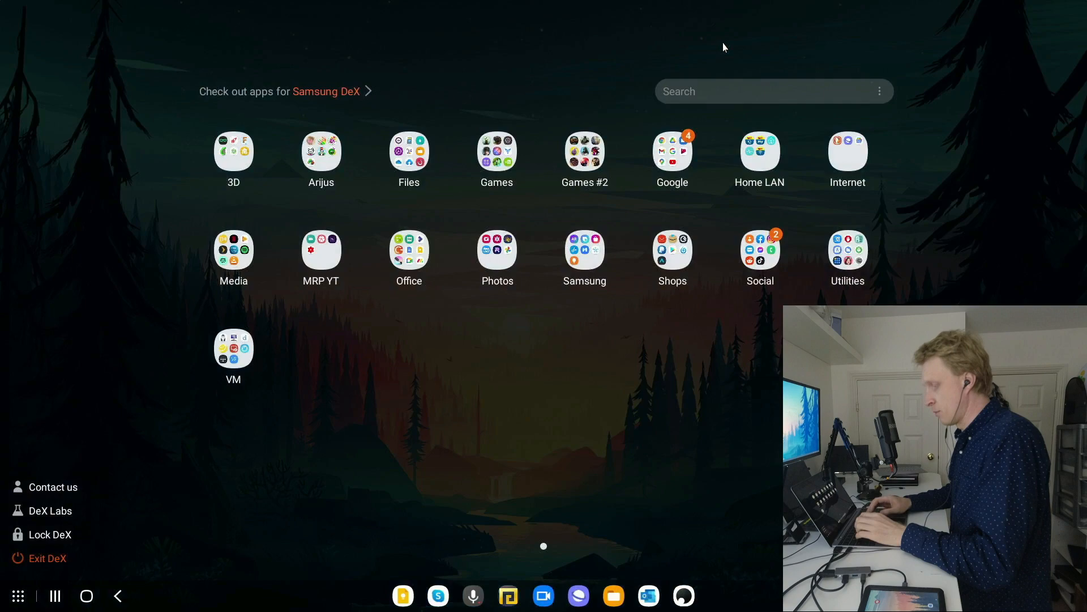
- Find Omlet Arcade by searching 'omlet' in the DeX app drawer and scroll its Home feed
text(omlet)
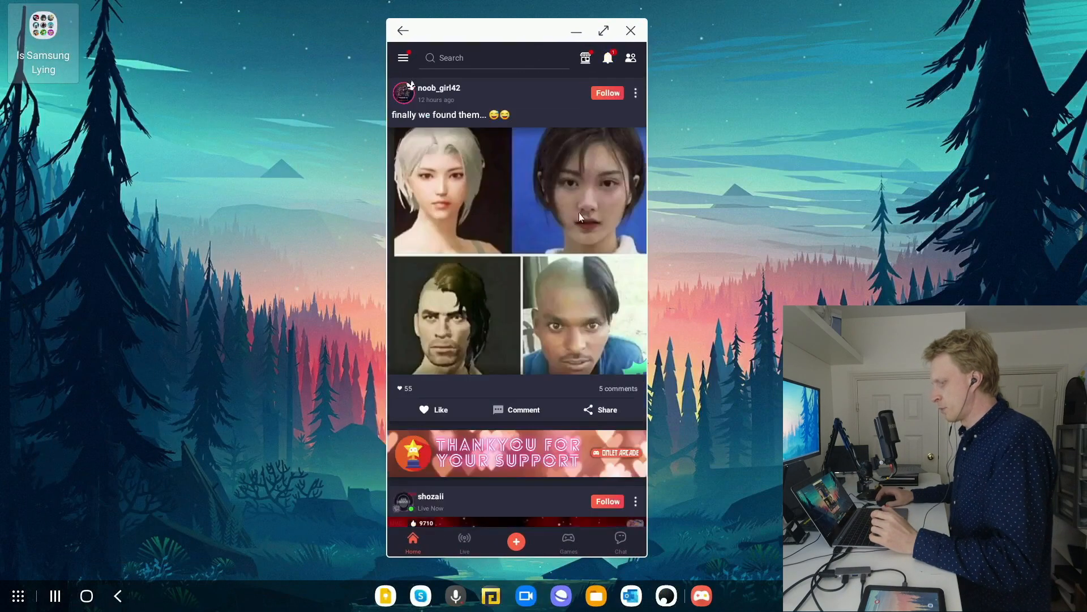
scroll(down, 3)
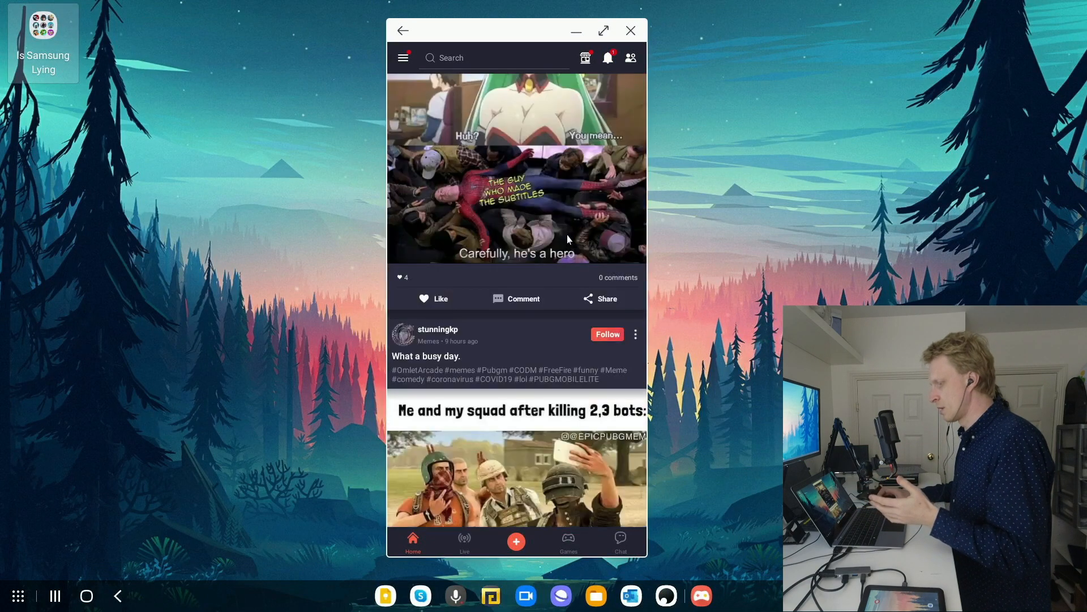
scroll(down, 3)
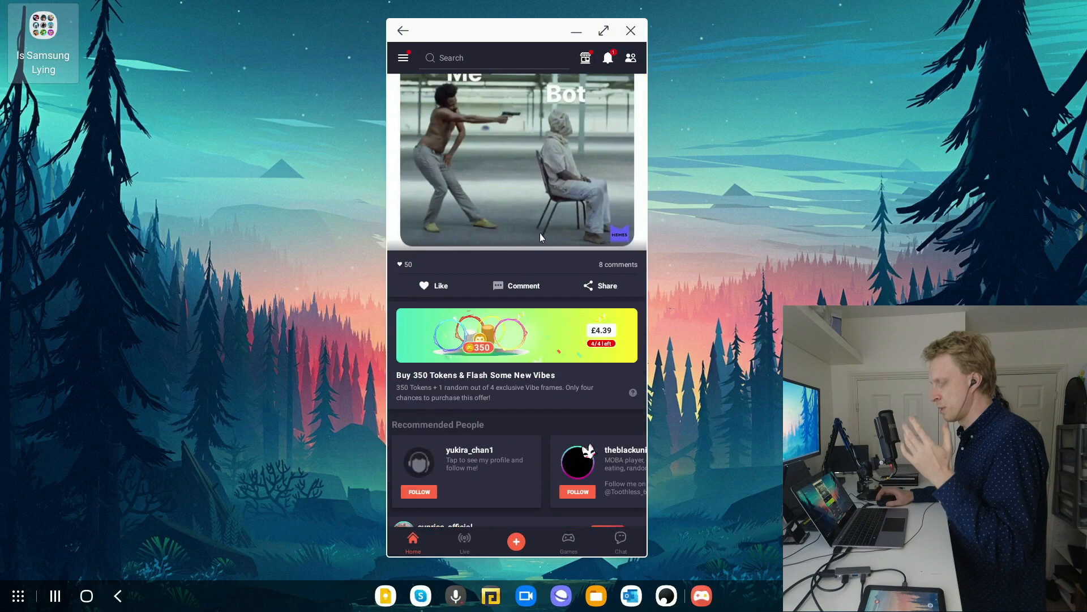
scroll(down, 3)
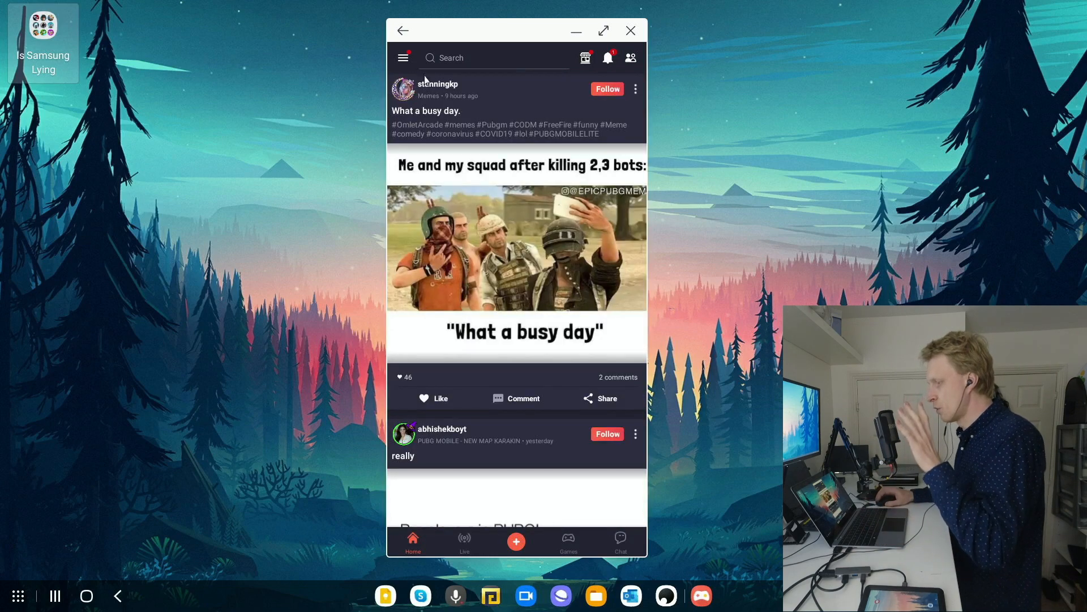
click(403, 58)
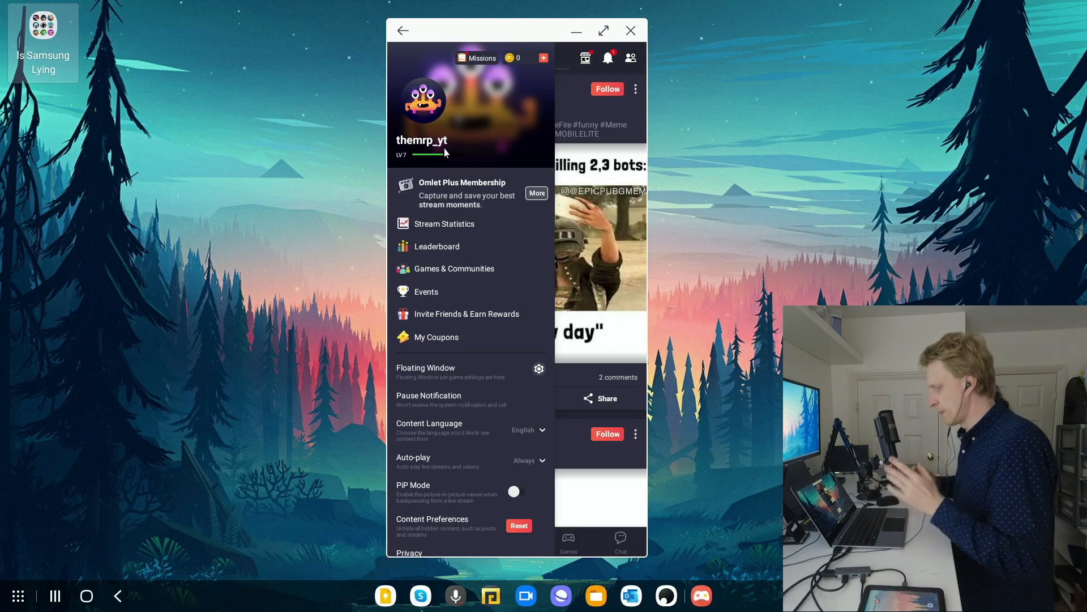
mouse_move(477, 103)
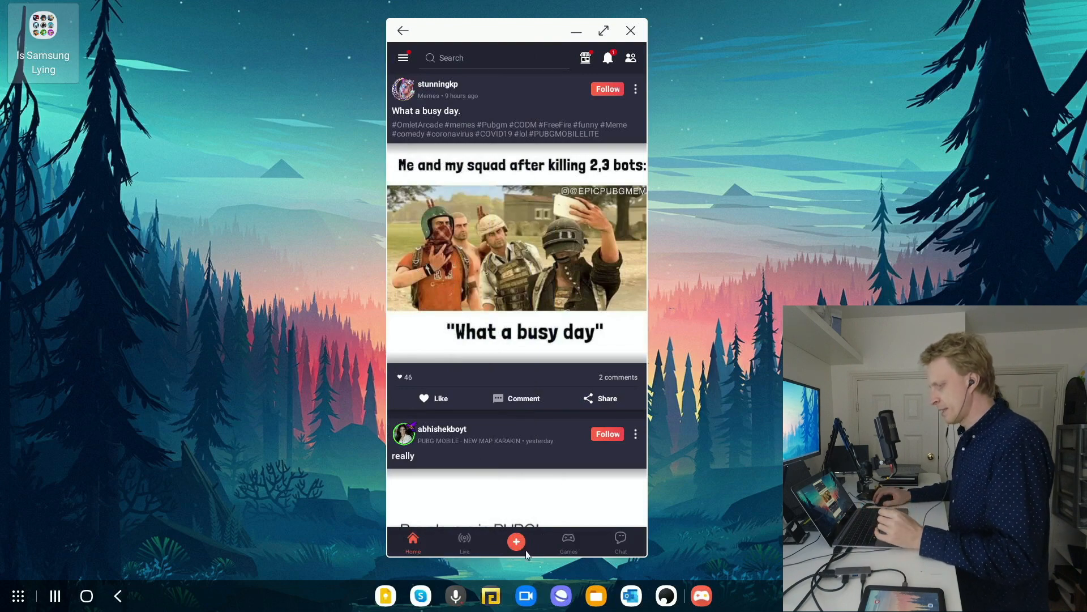
- Show the create menu with Record, Go Live, Upcoming and Games from the red + button
click(517, 542)
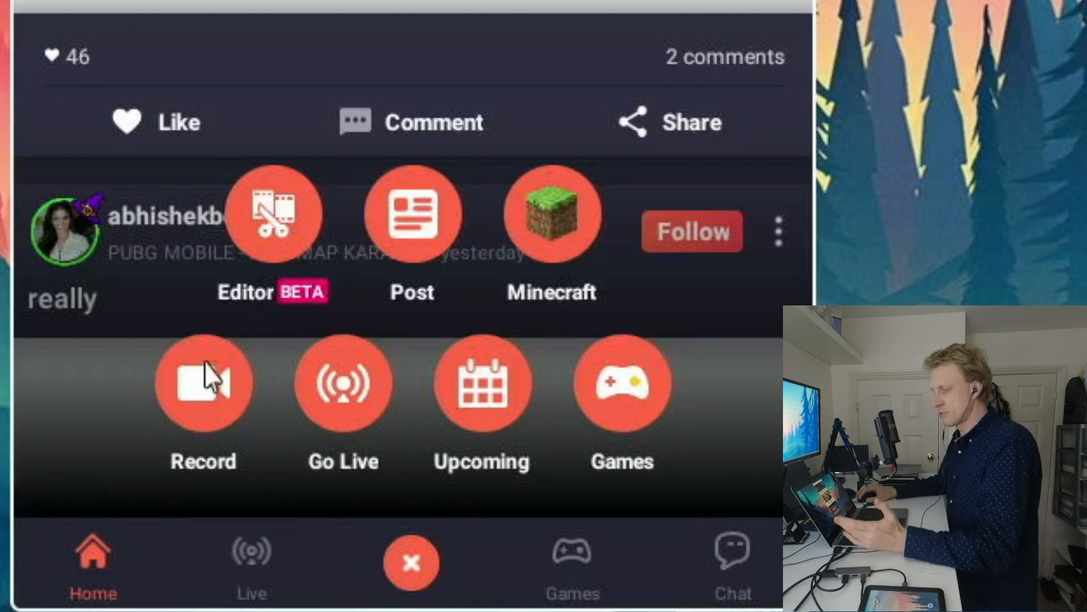
mouse_move(183, 402)
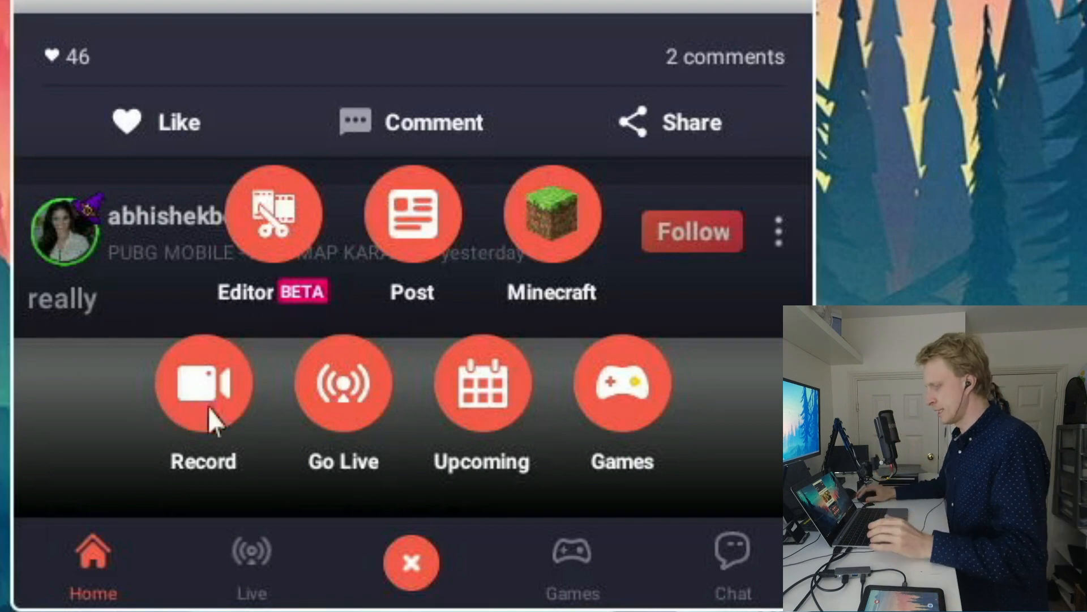
mouse_move(372, 392)
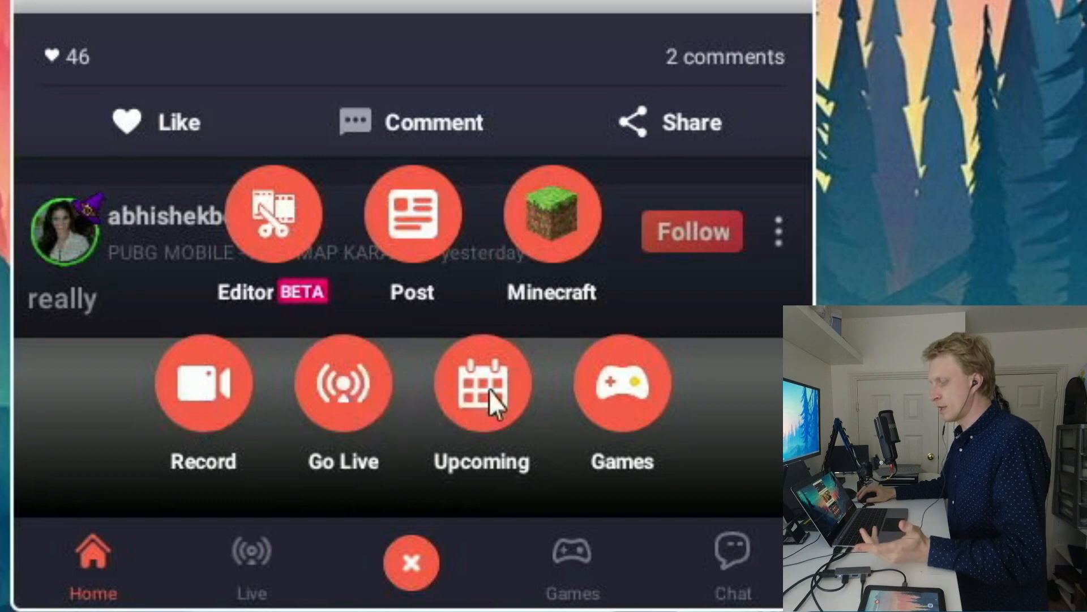
mouse_move(621, 392)
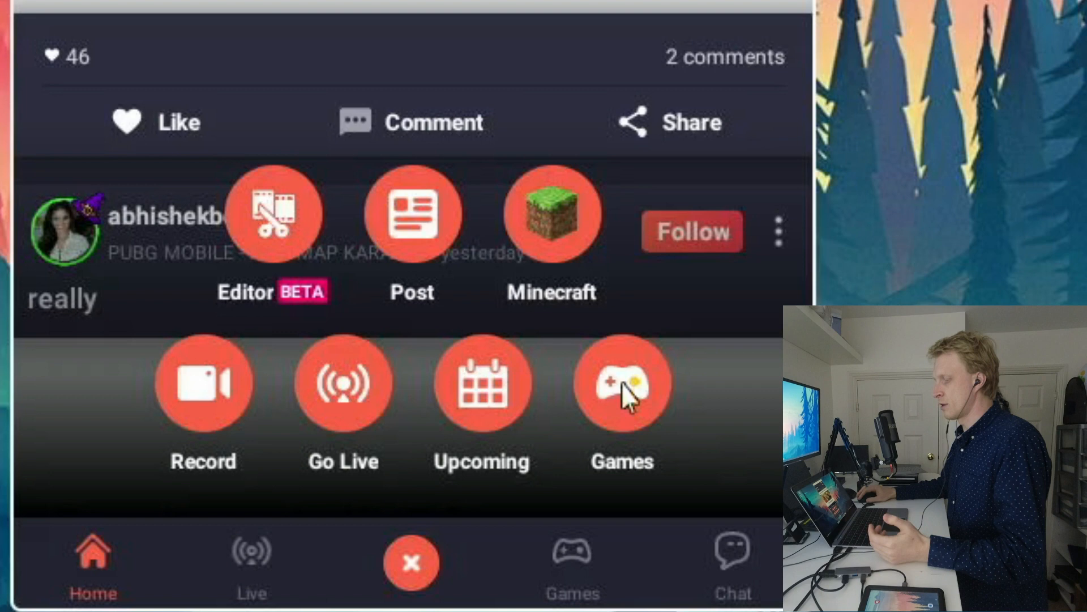
mouse_move(598, 439)
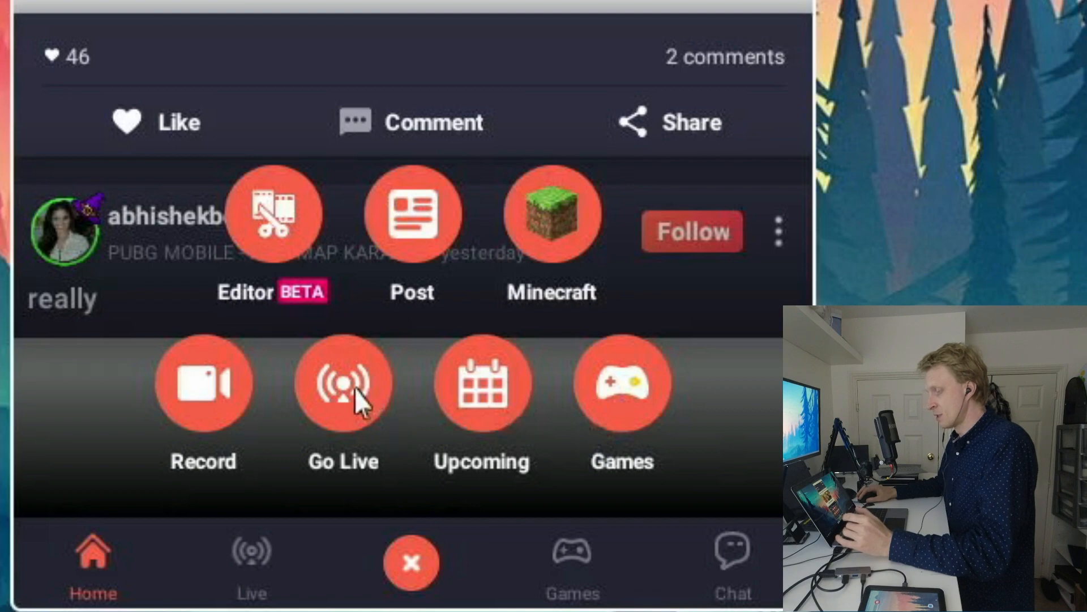
- Choose Go Live to reach the Stream To platform list with the themrp_yt Omlet account on
click(342, 384)
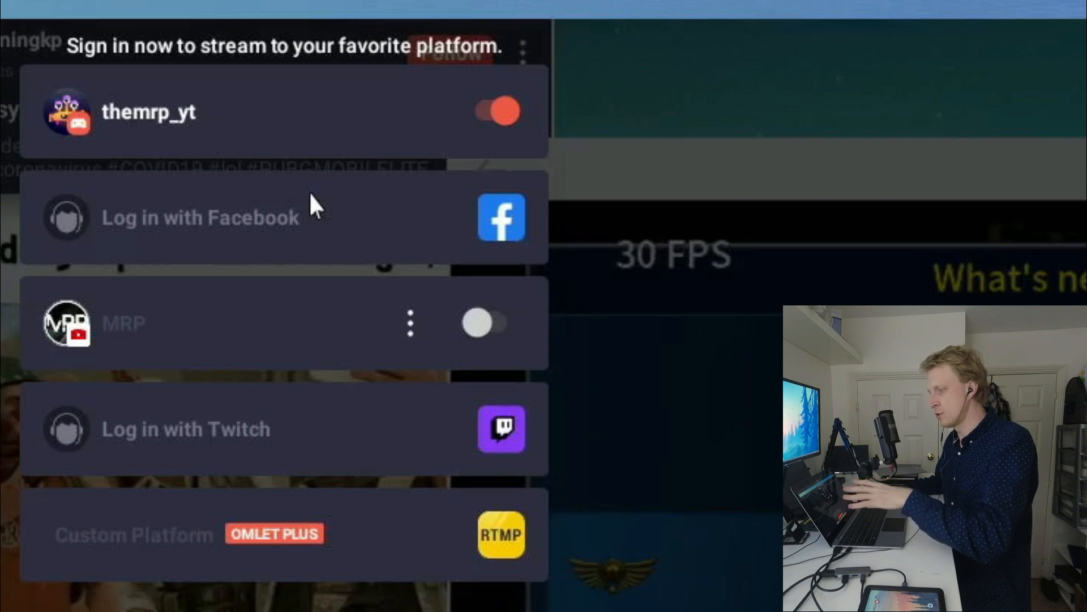
mouse_move(197, 208)
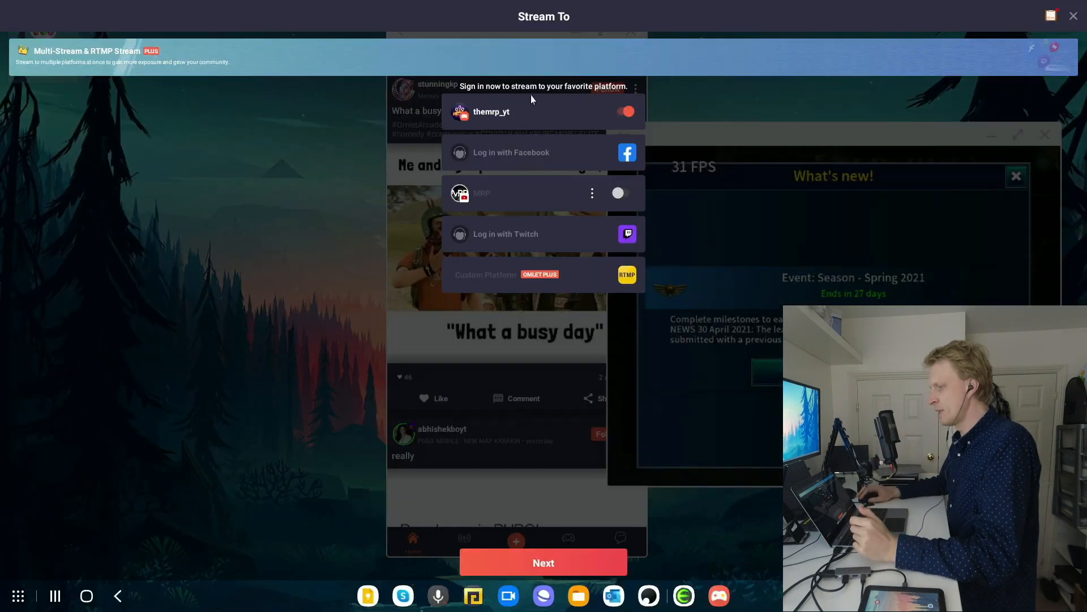
mouse_move(76, 63)
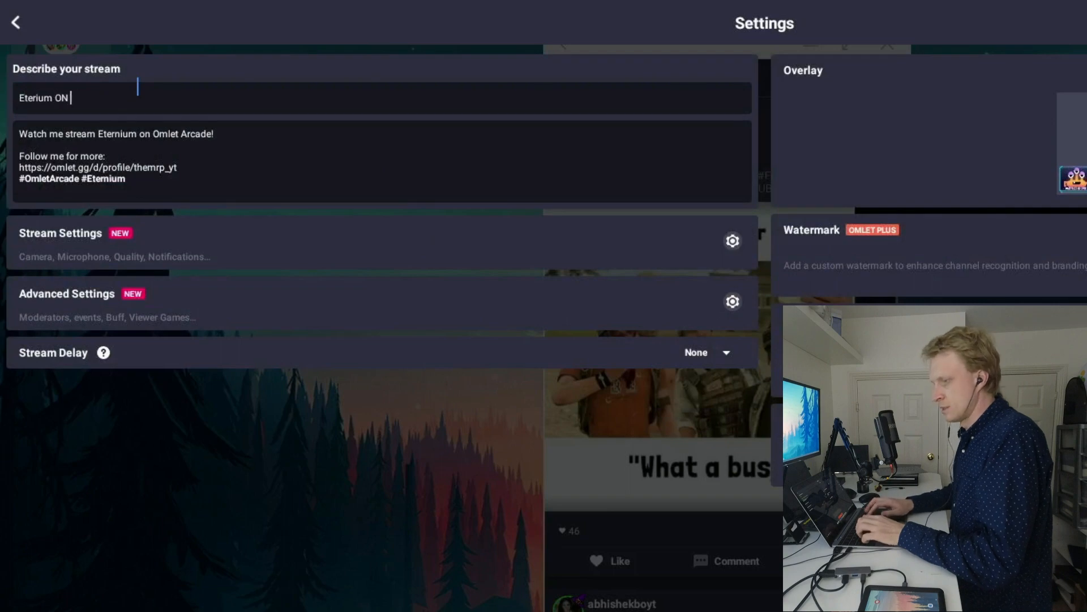
- Add 'DeX subscr' to the stream title, try the Front camera, then set the camera back to Off
text(DeX subscr)
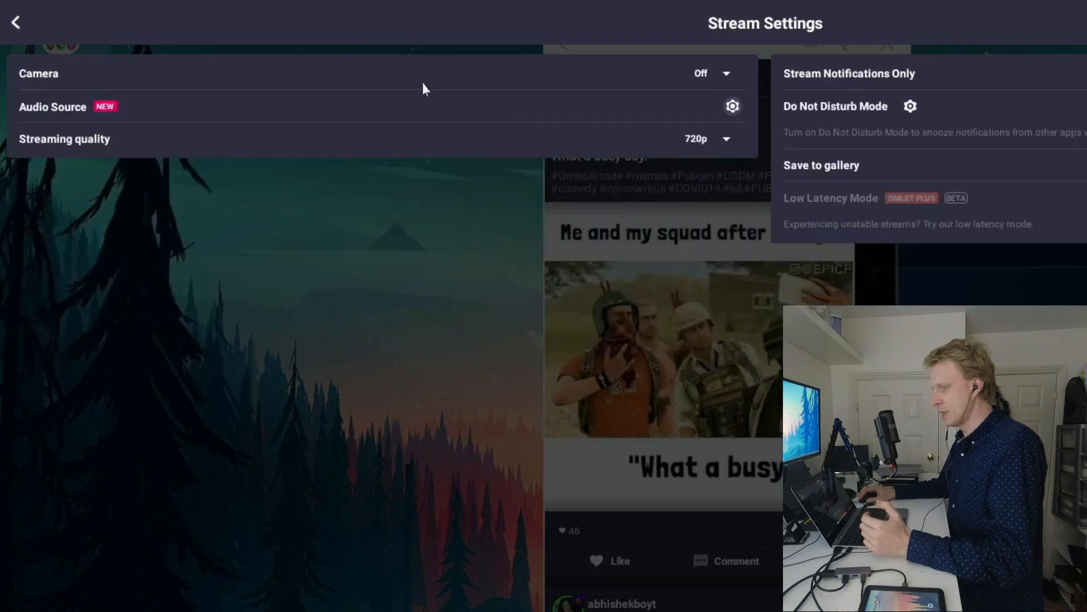
click(710, 73)
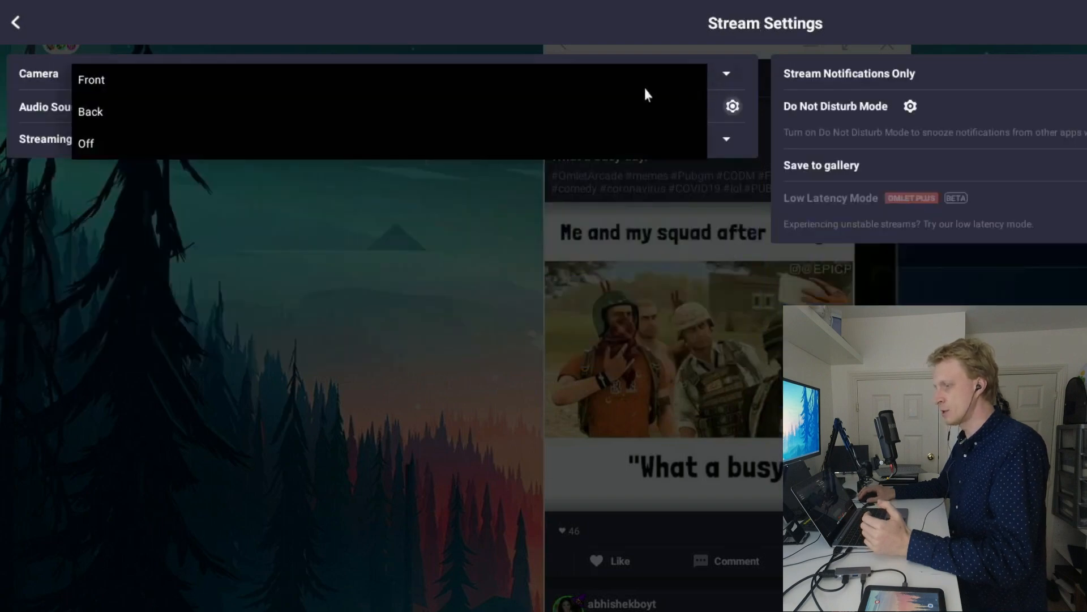
click(91, 79)
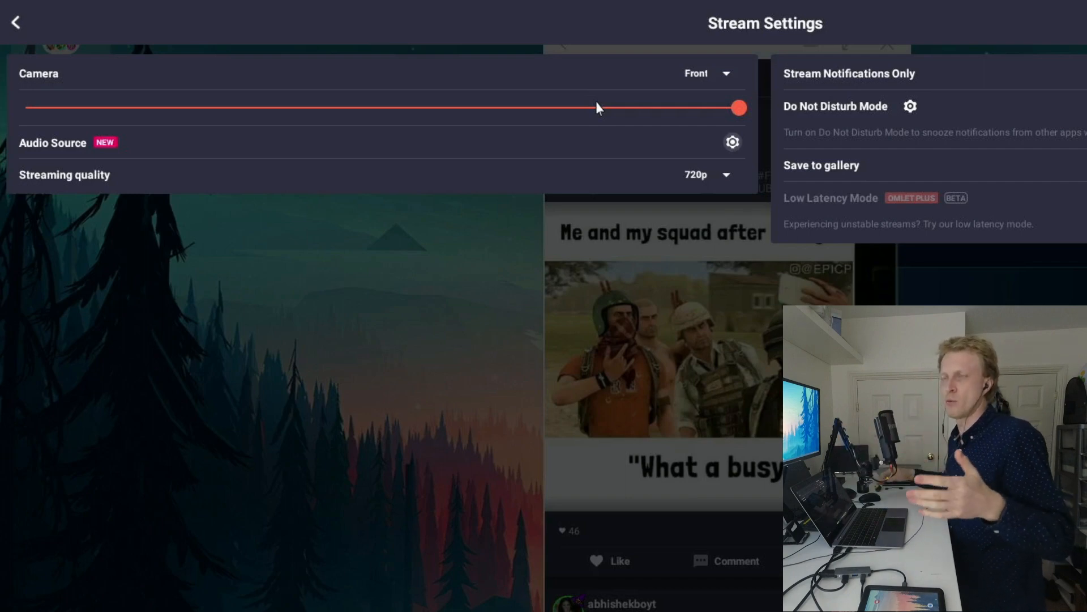
mouse_move(711, 85)
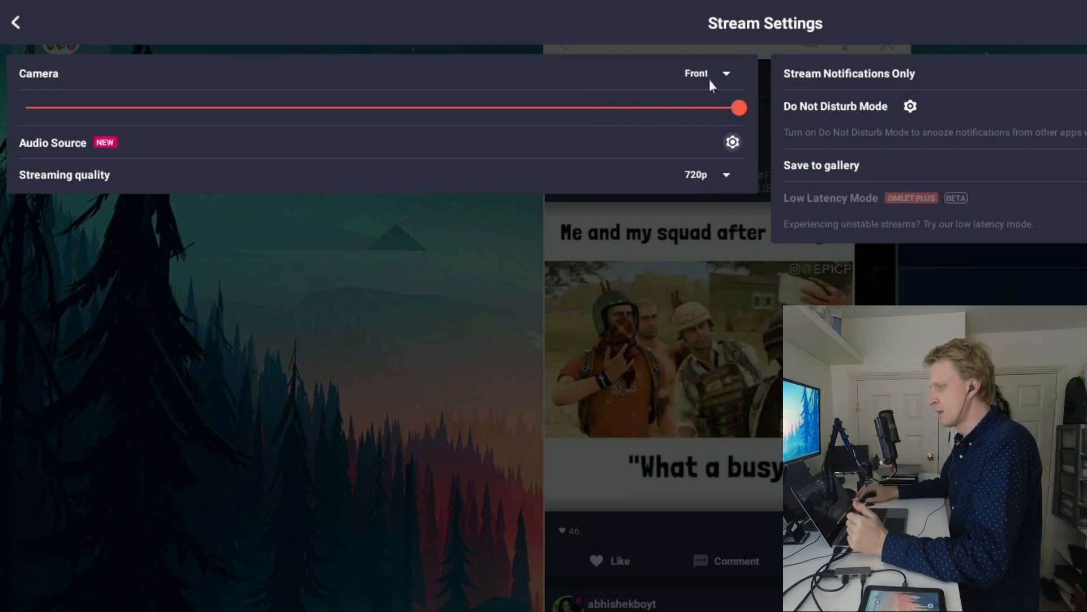
click(707, 73)
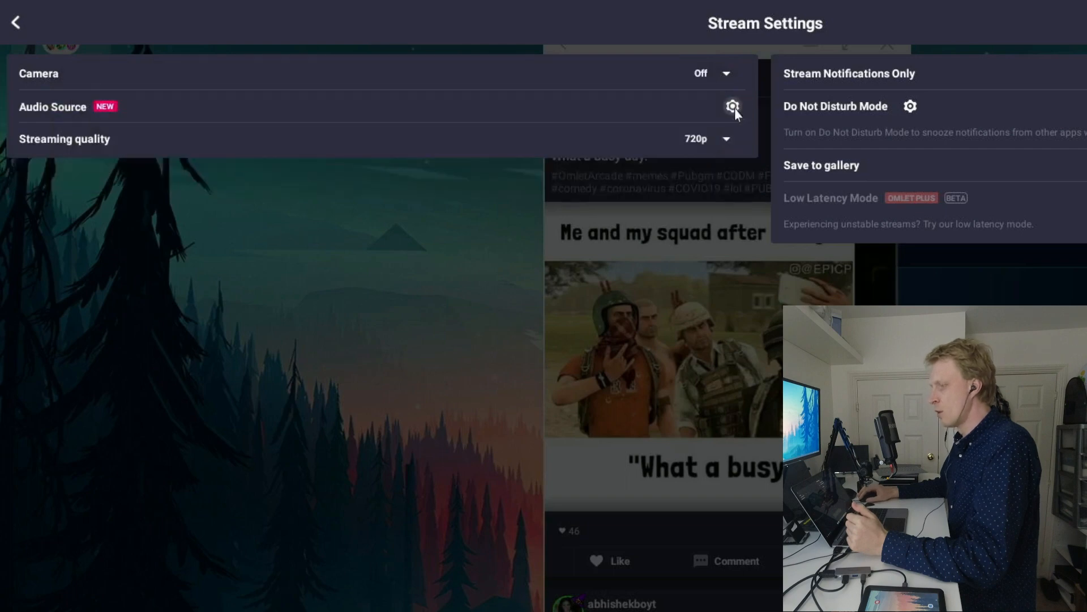
- In Audio Source settings, lower the Internal Audio slider to a reduced volume with the mic off
click(733, 107)
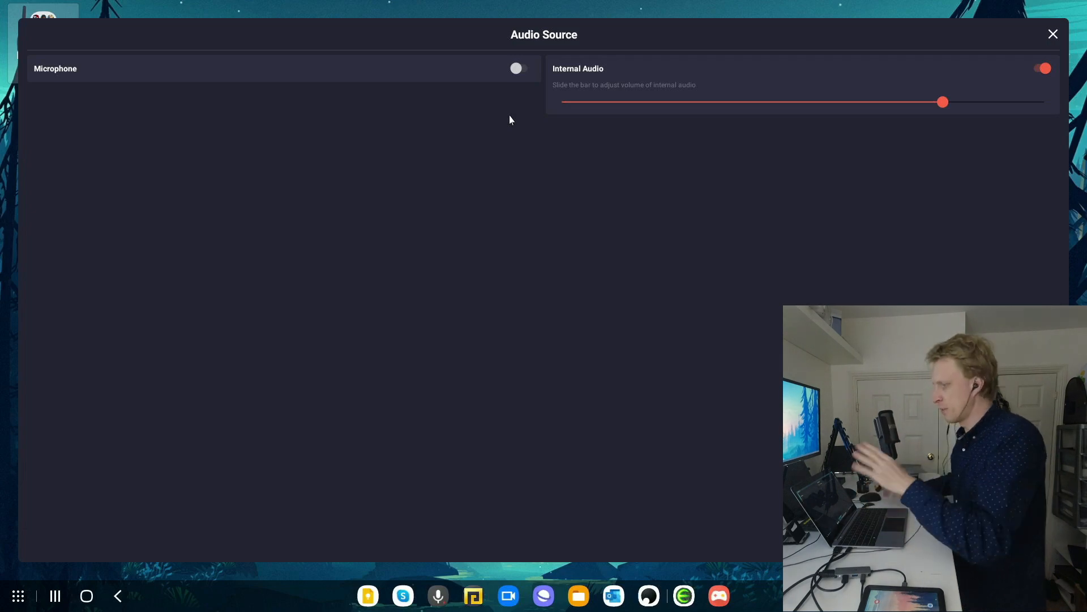
drag(944, 102, 632, 102)
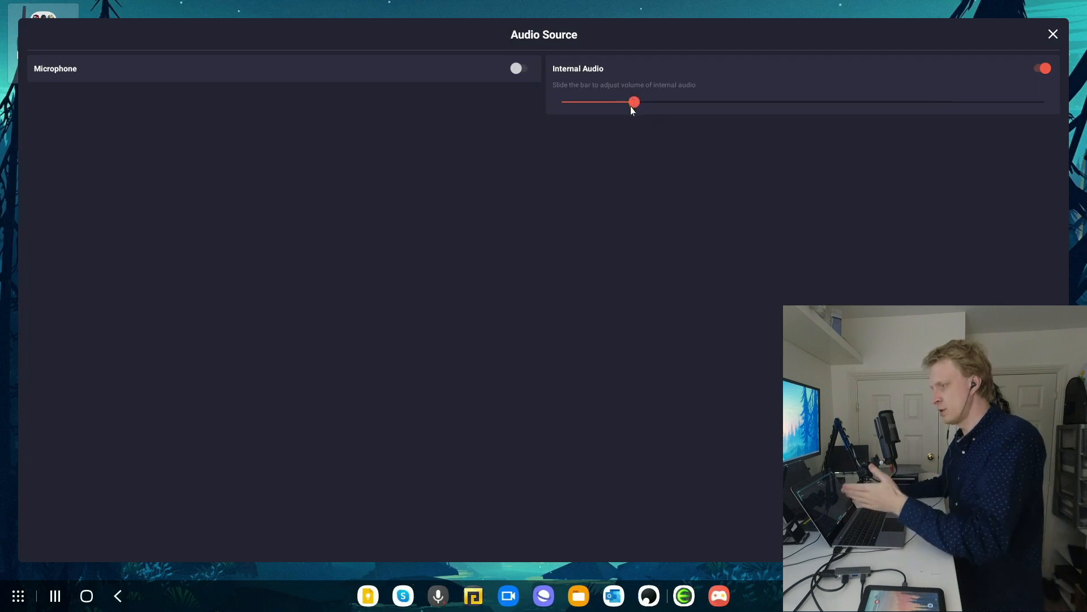
mouse_move(656, 118)
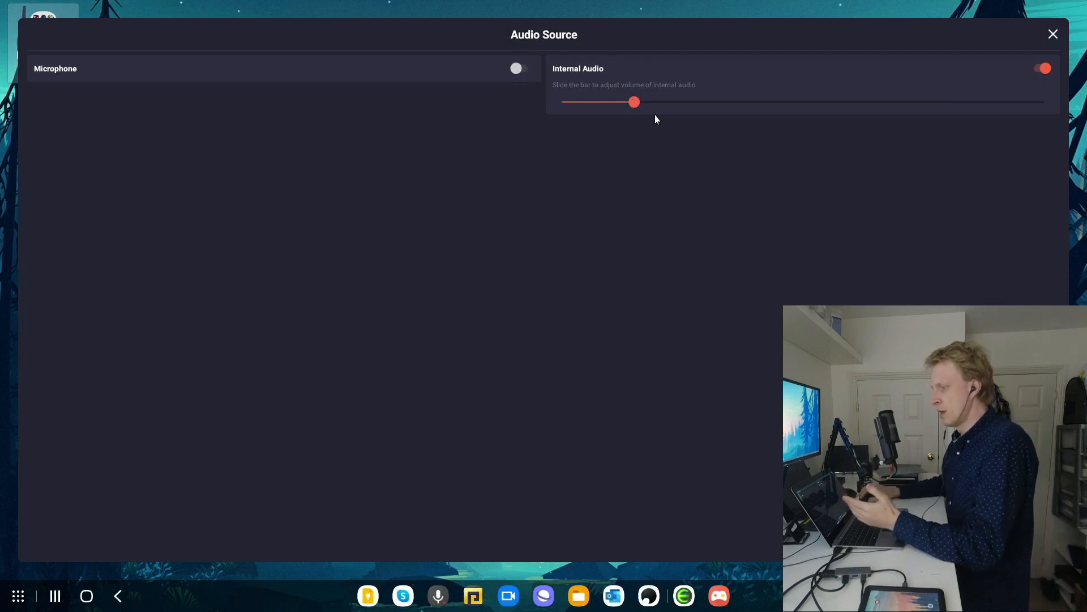
drag(633, 102, 929, 102)
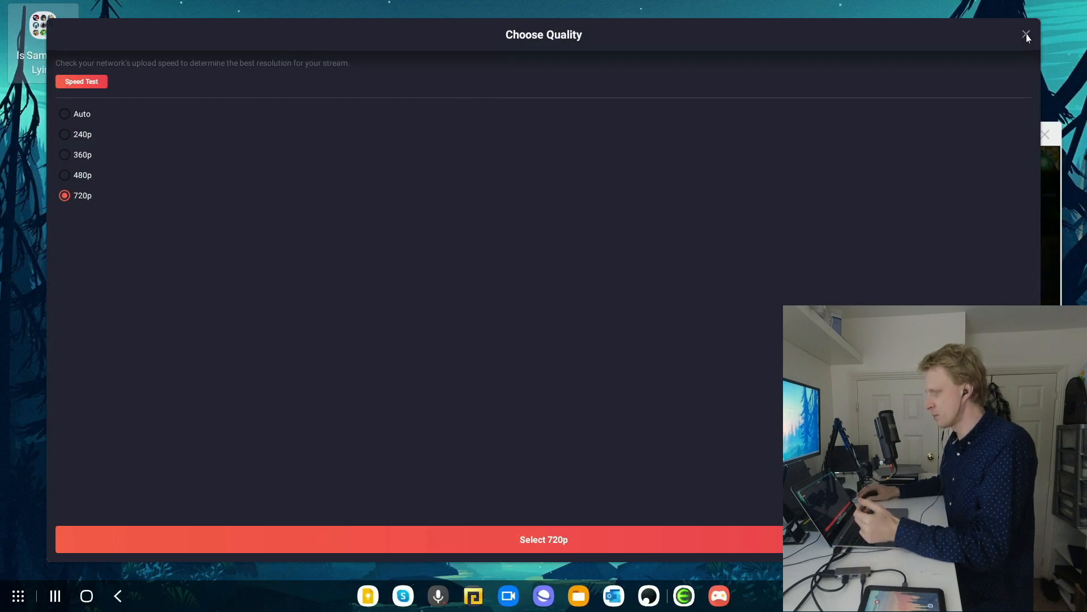
- Keep 720p quality and return from Stream Settings to the main Settings page
click(1027, 35)
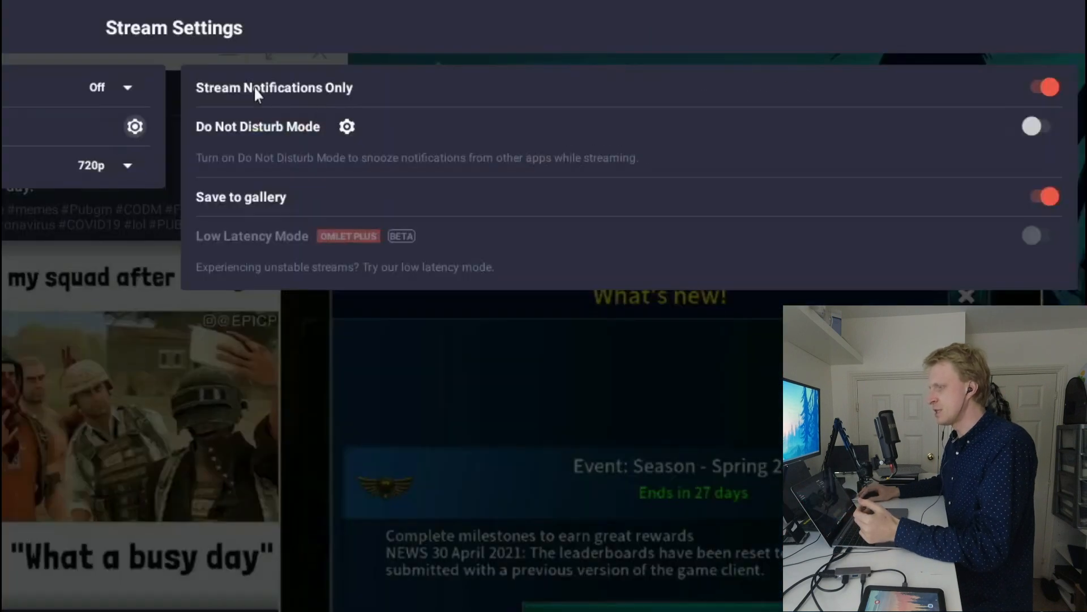
mouse_move(725, 117)
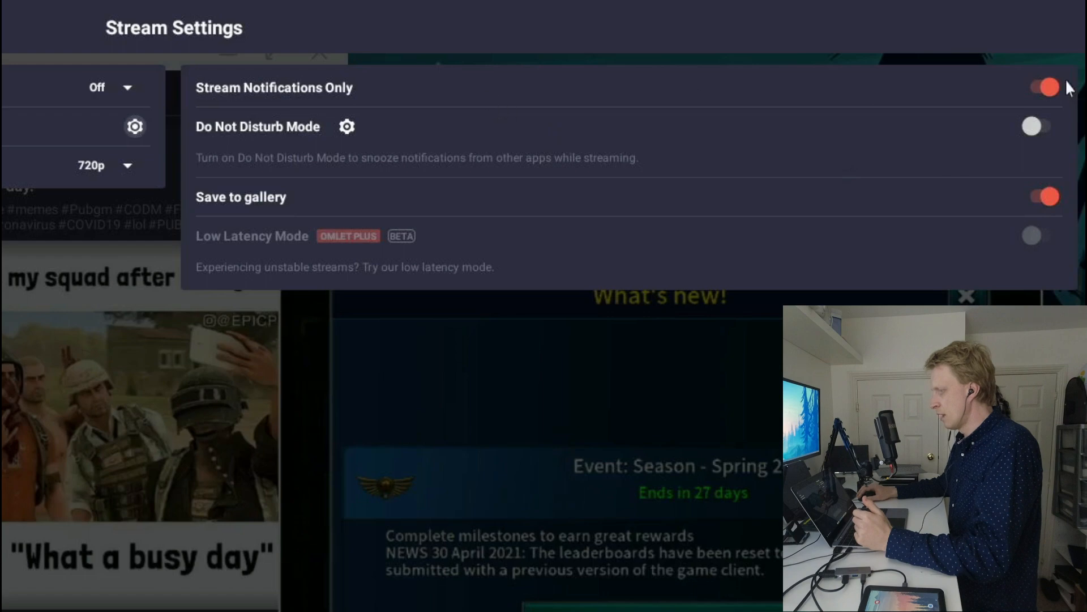
click(1042, 87)
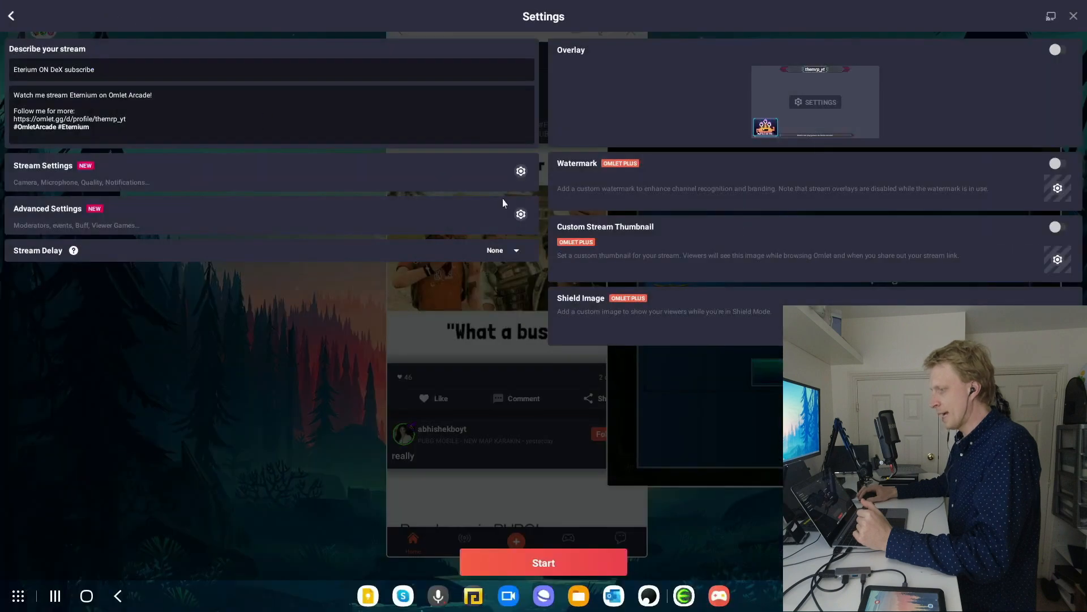
- Review Advanced Settings chat rules and moderators, then show the Stream Delay choices
click(521, 214)
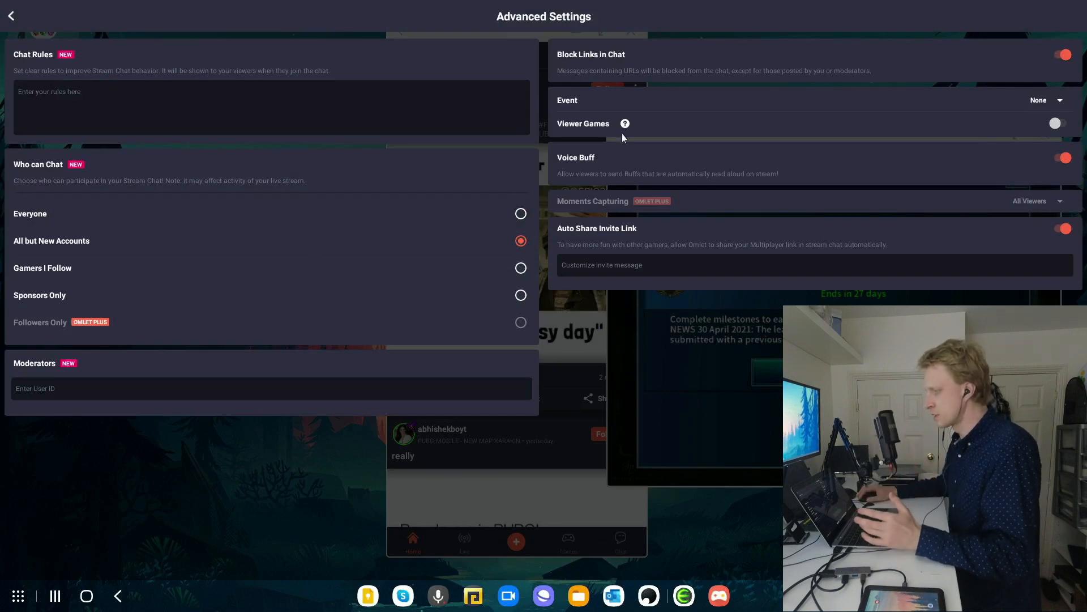
mouse_move(632, 224)
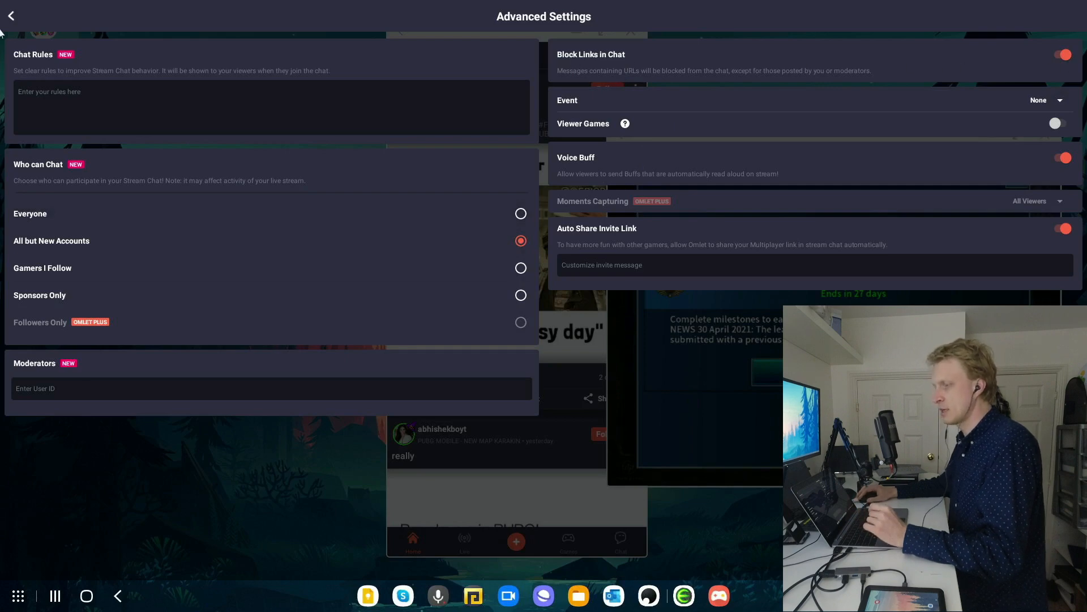
click(12, 16)
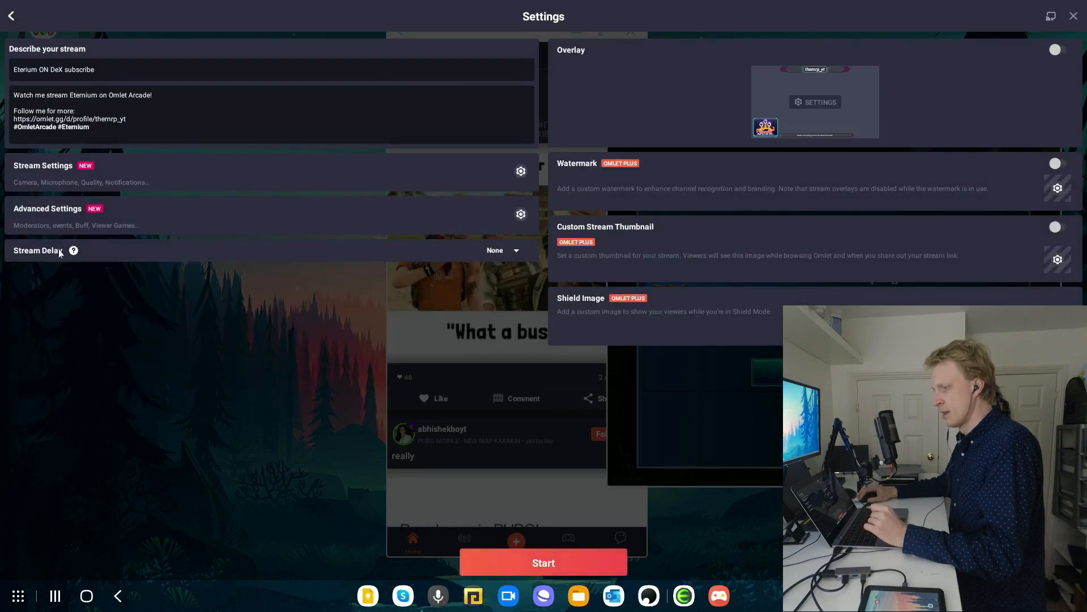
click(501, 250)
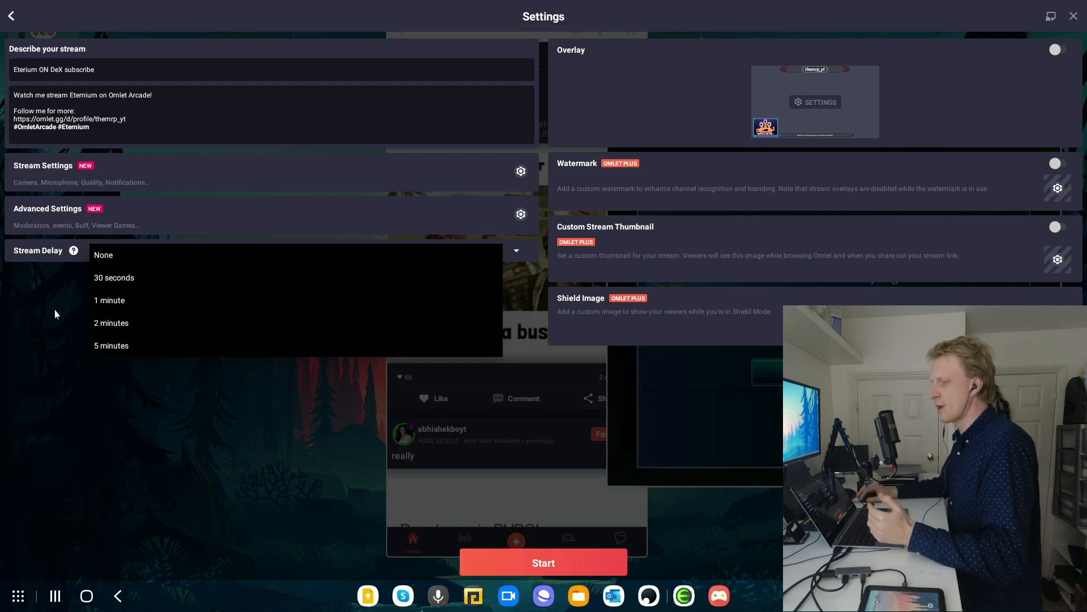
- Set the stream delay to 30 seconds, browse an overlay design and return to Settings
click(113, 278)
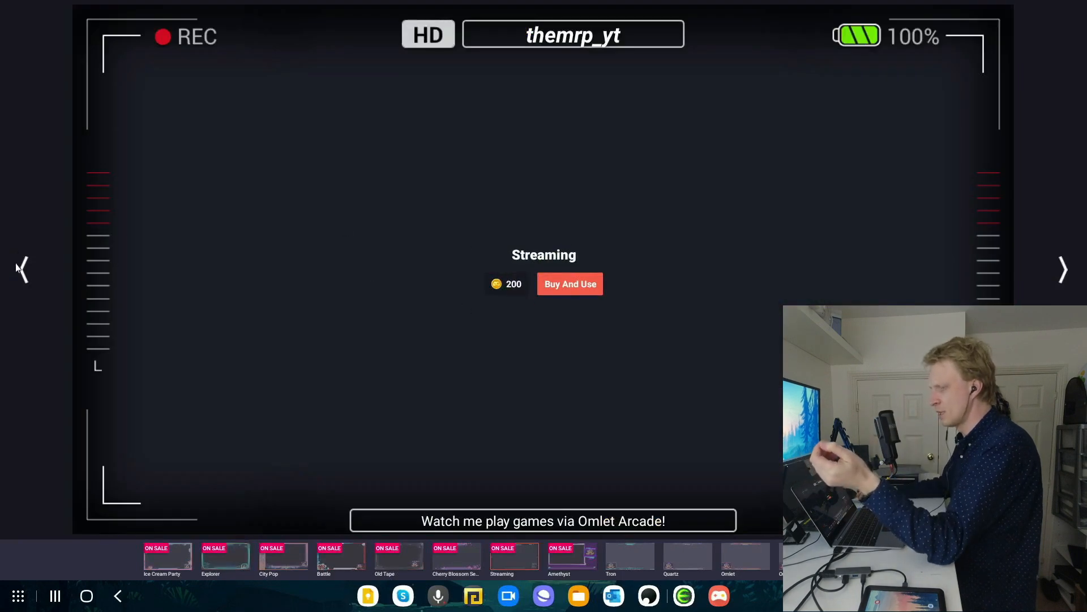
click(167, 555)
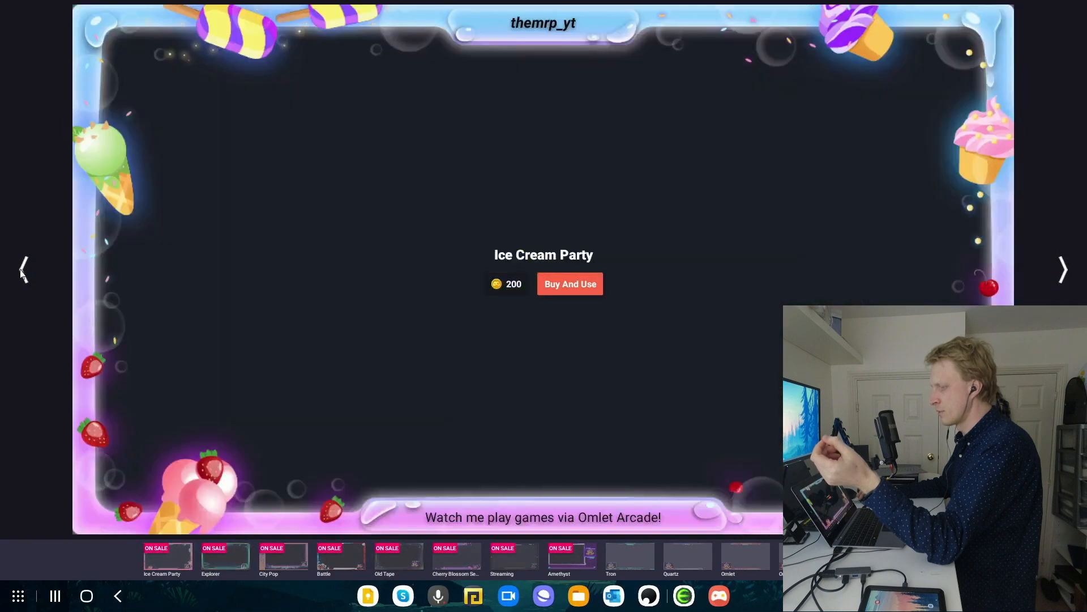
click(1064, 269)
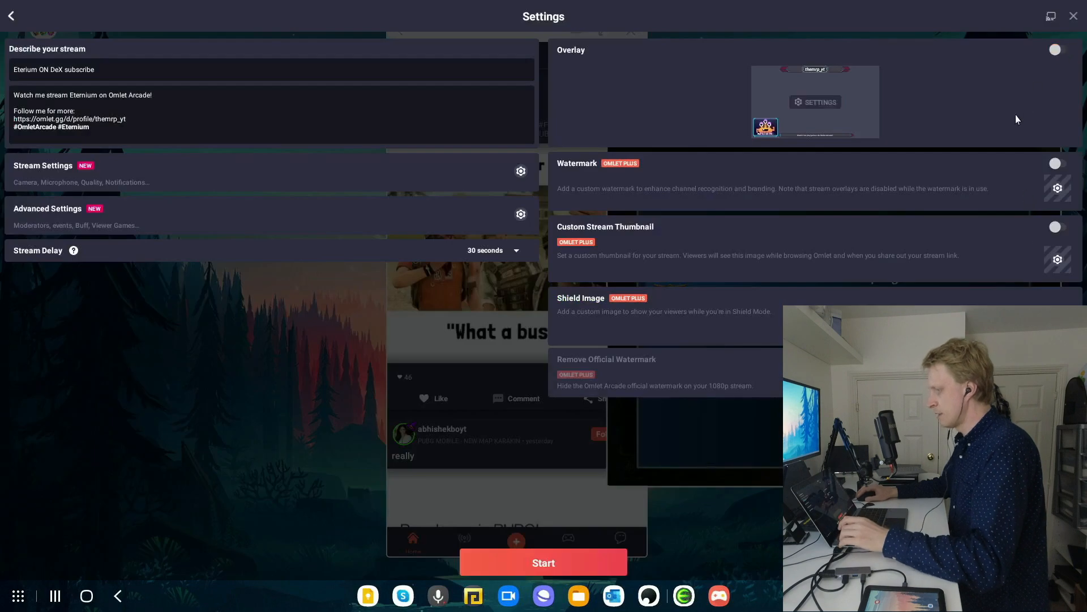
mouse_move(613, 169)
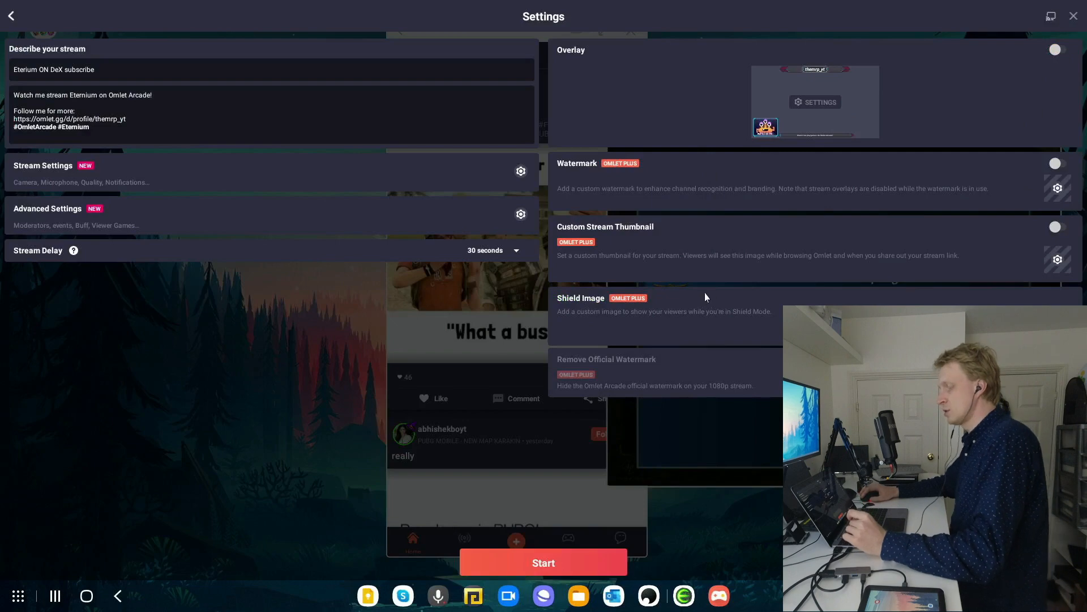
mouse_move(859, 255)
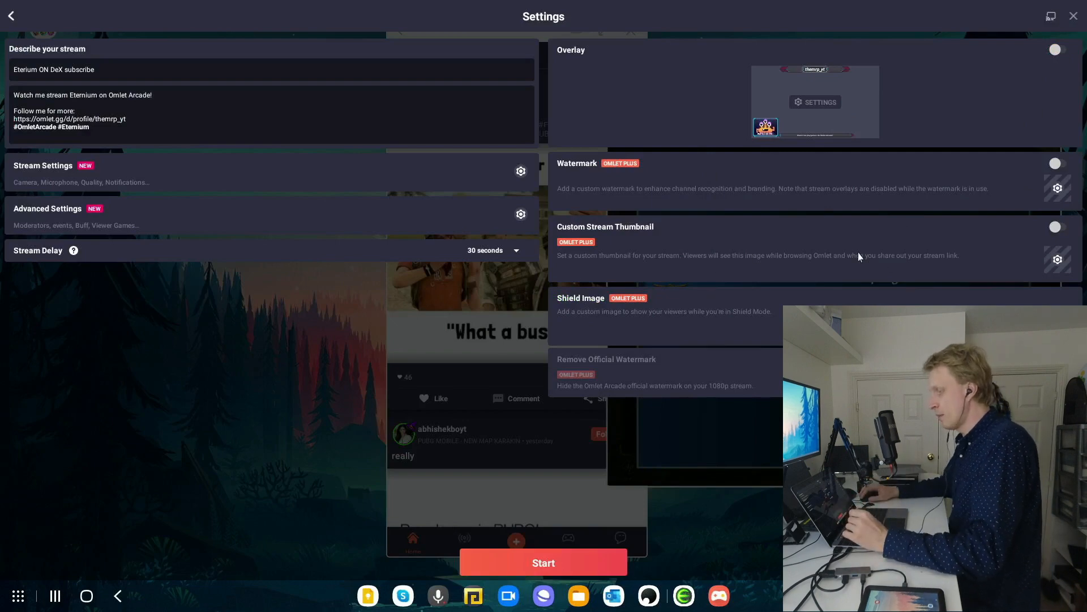
mouse_move(555, 482)
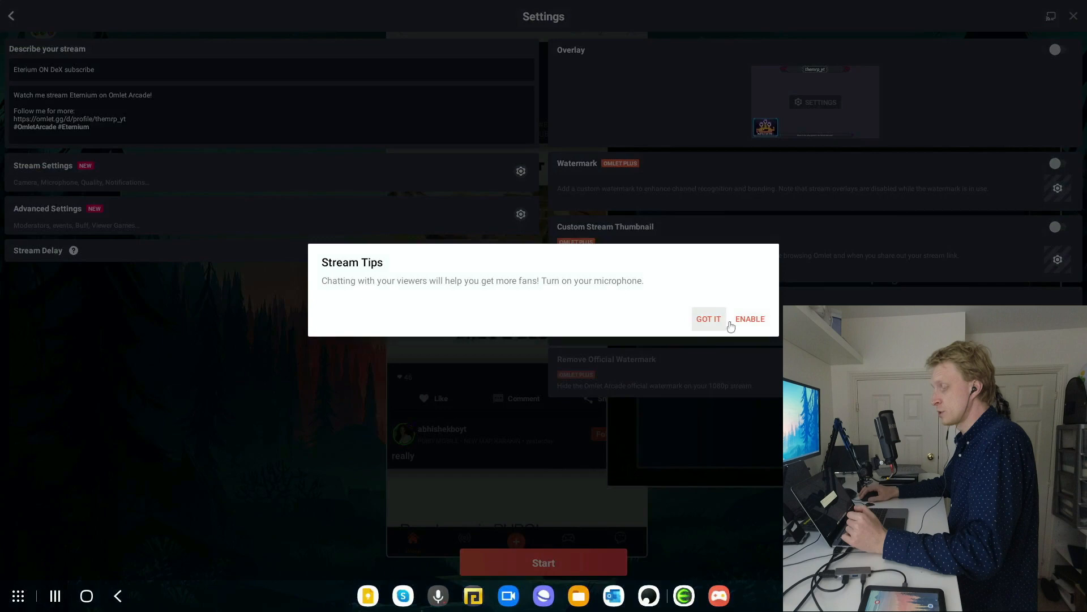
- Dismiss the microphone tip with GOT IT and allow casting with 'Start now' to go live
click(708, 318)
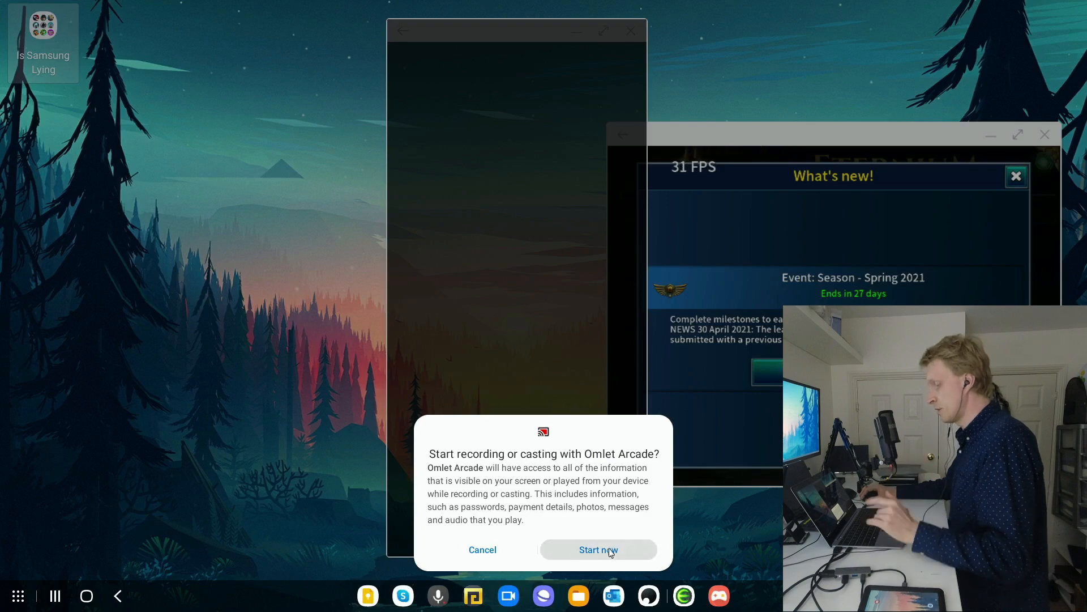
click(598, 549)
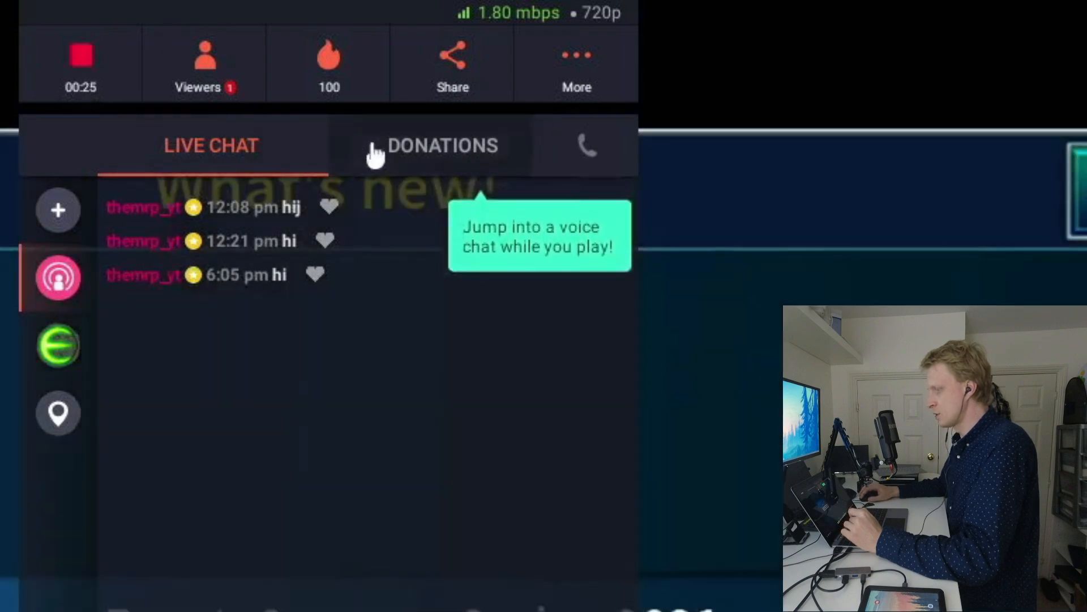
- Switch the stream panel to Donations and expand the full control grid via More
click(443, 146)
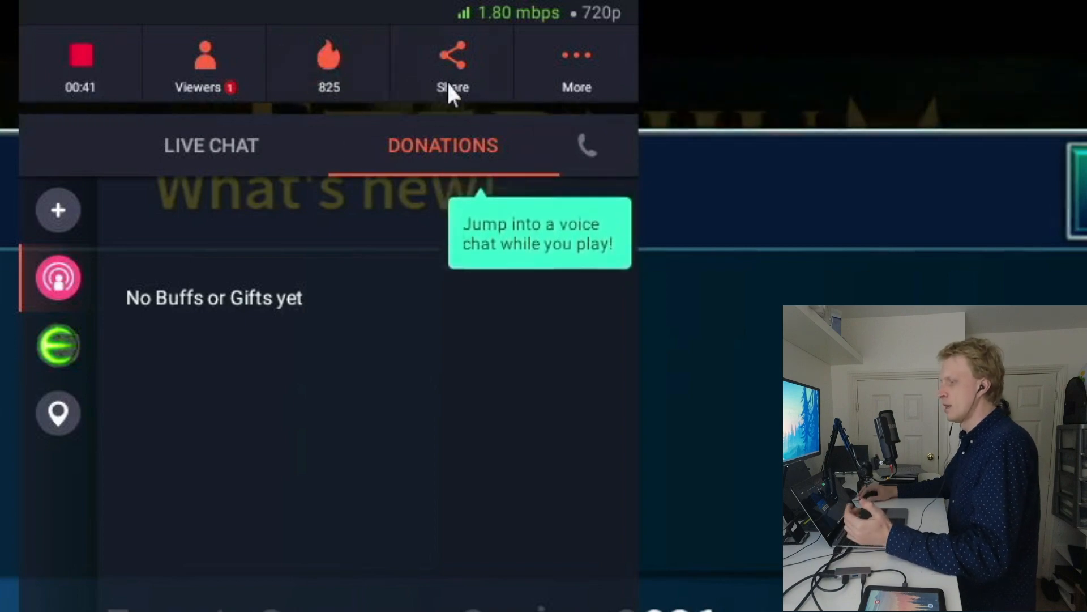
click(577, 62)
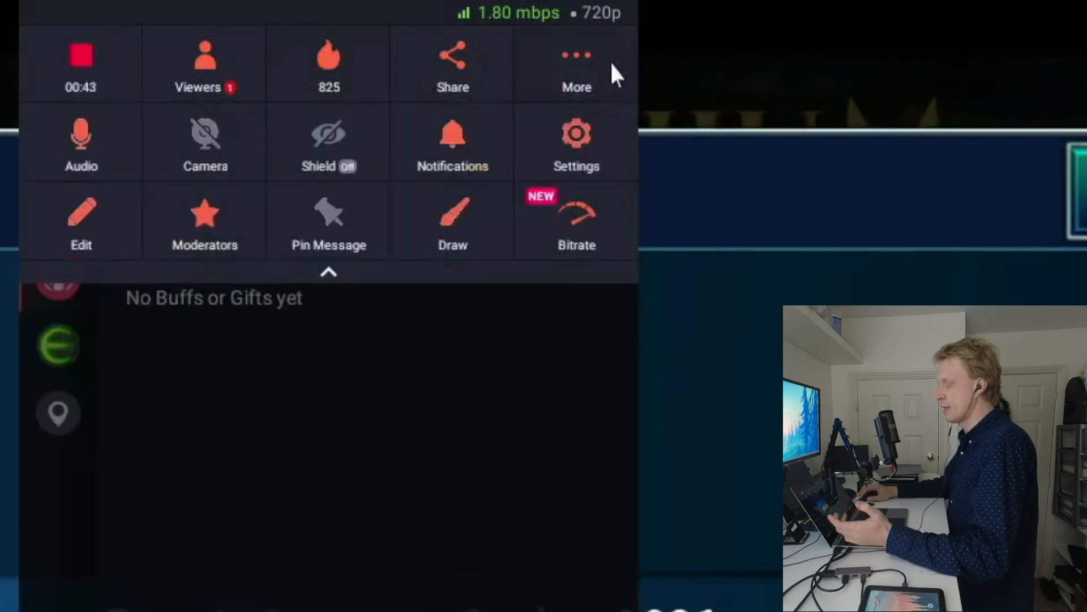
mouse_move(138, 191)
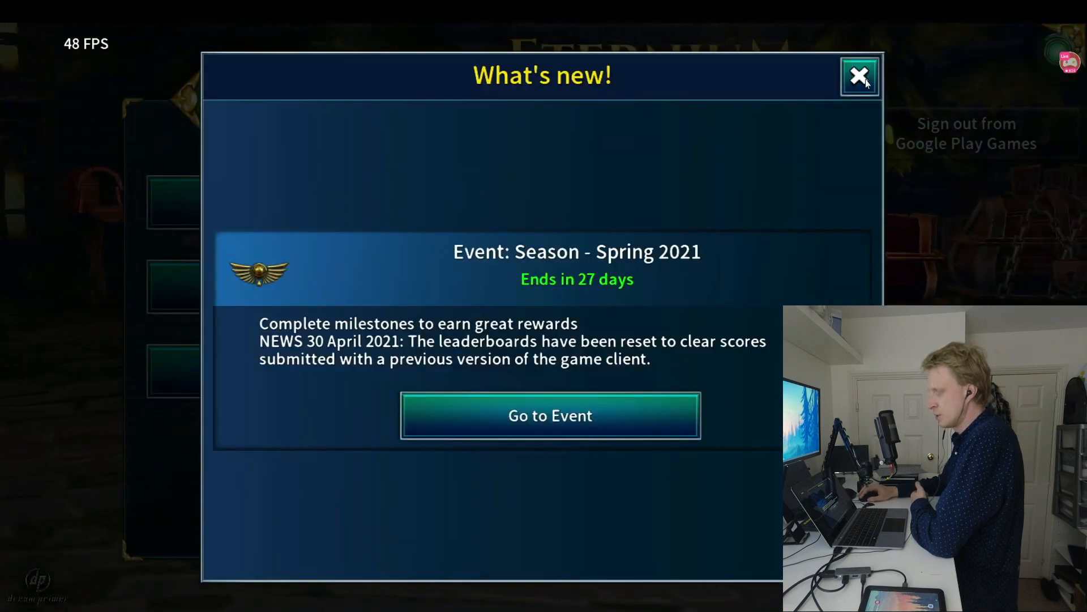
- Dismiss the What's new announcement to reach Eternium's main menu with the hero
click(860, 76)
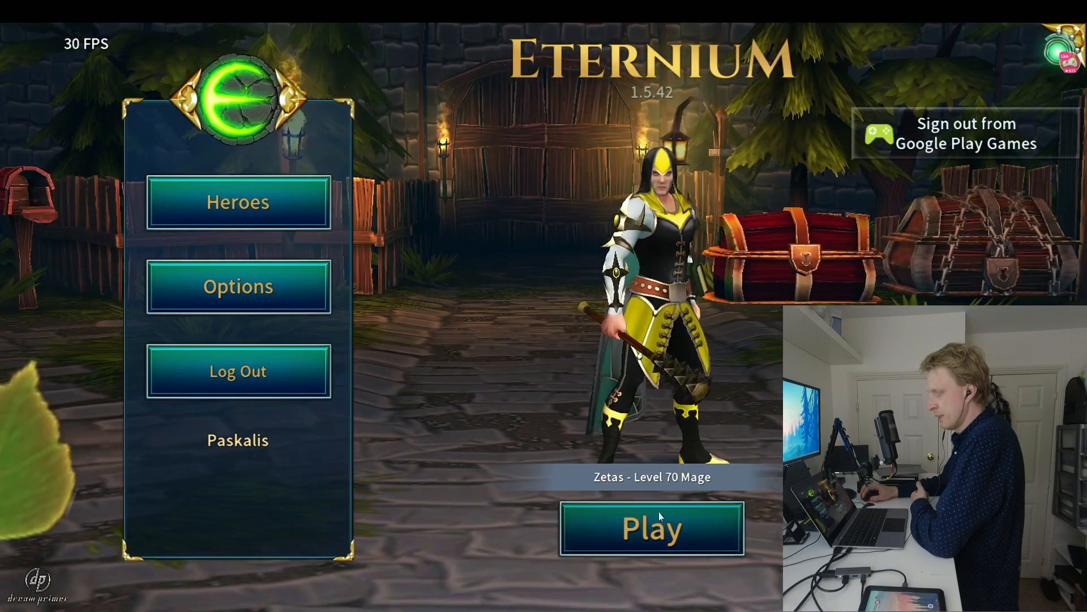
mouse_move(614, 317)
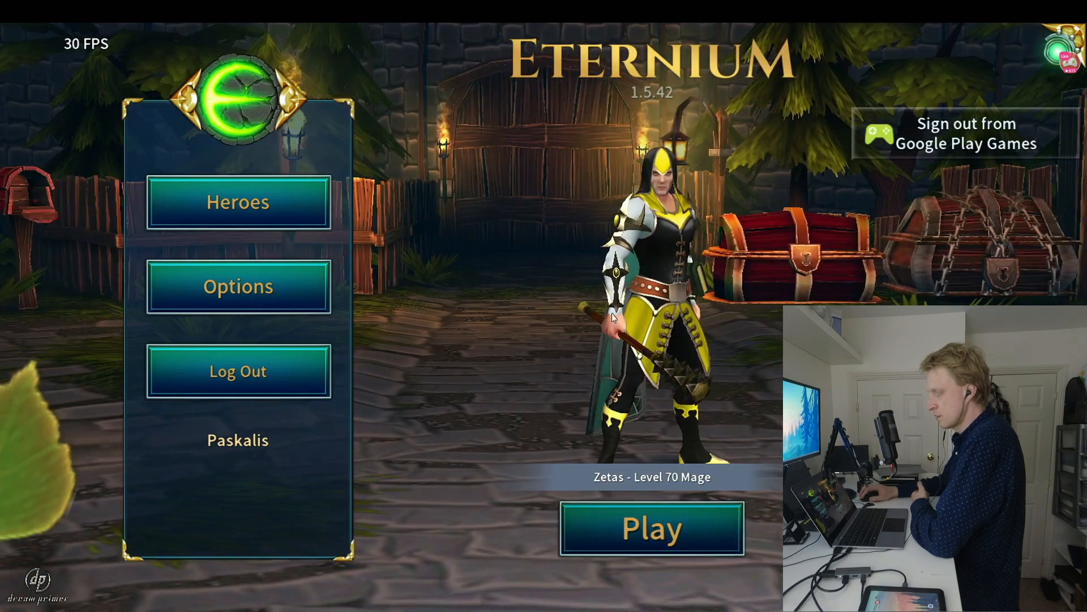
click(649, 528)
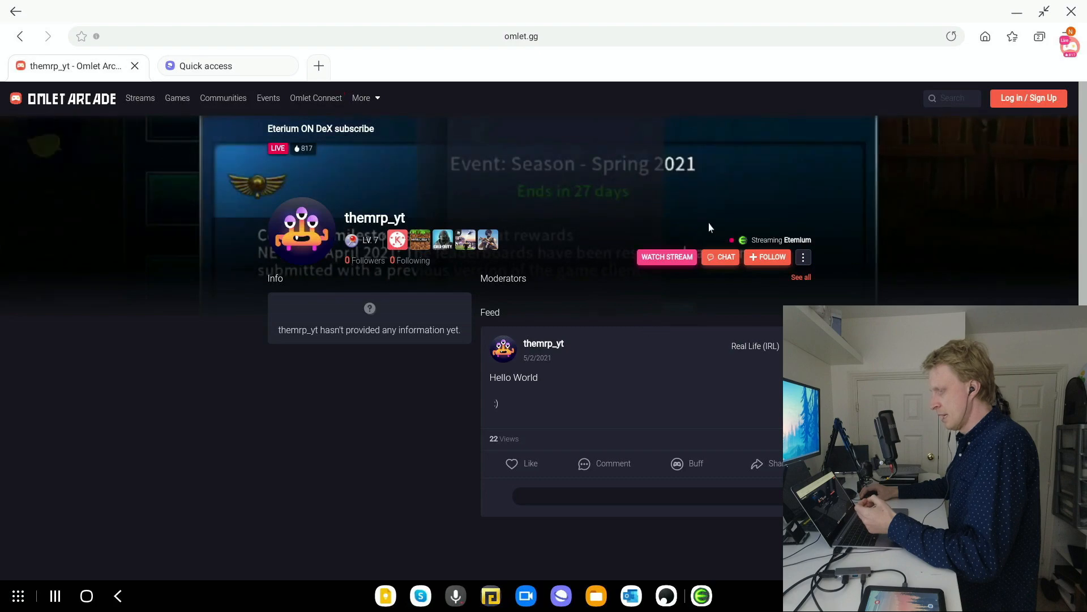
mouse_move(667, 260)
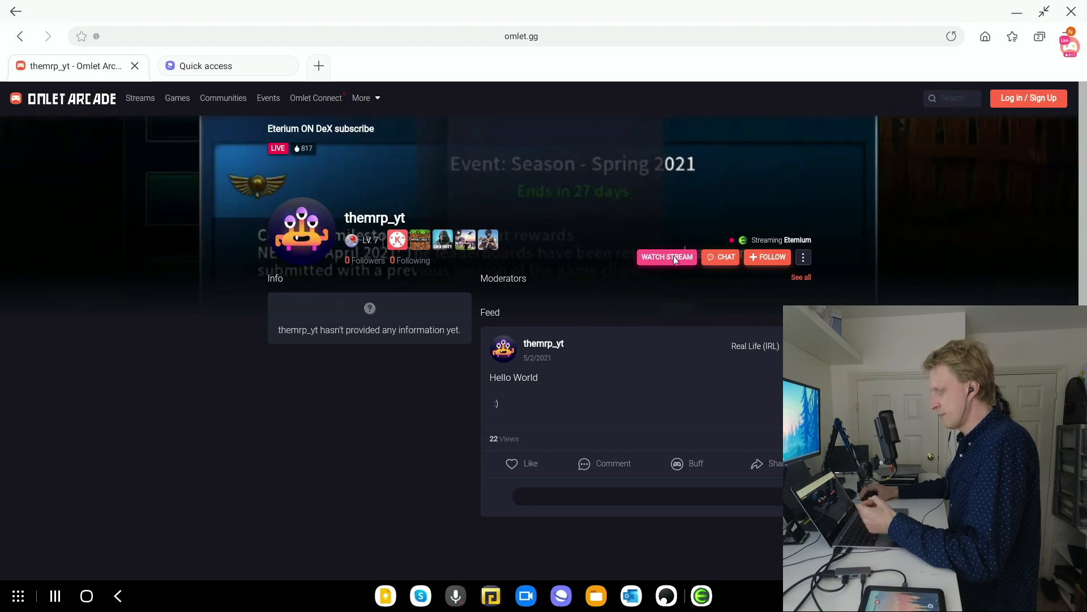
- Watch the themrp_yt Eternium stream on omlet.gg with the player enlarged
click(666, 257)
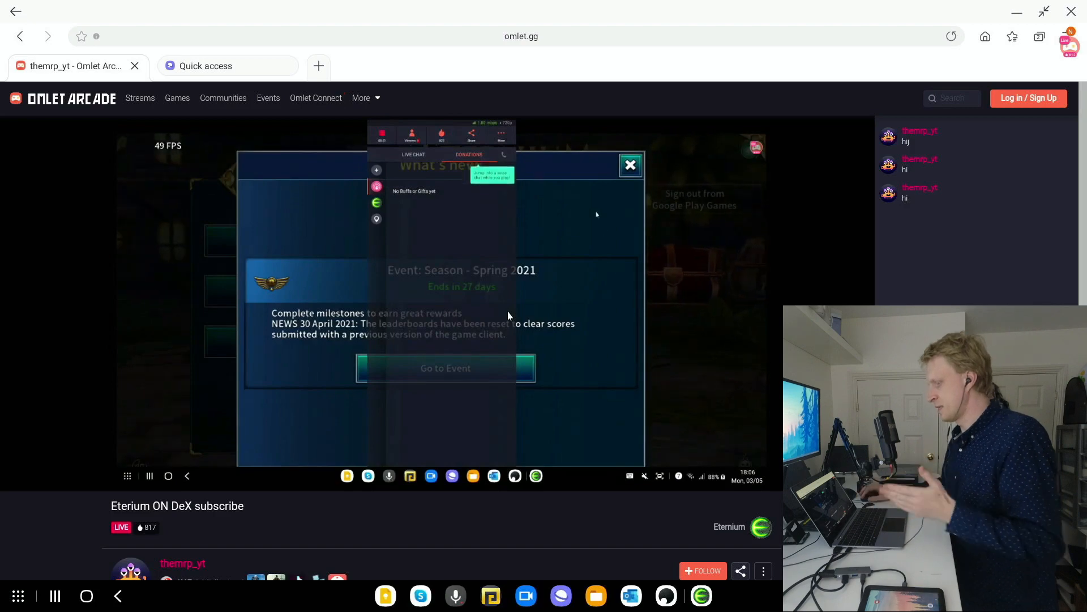
click(629, 164)
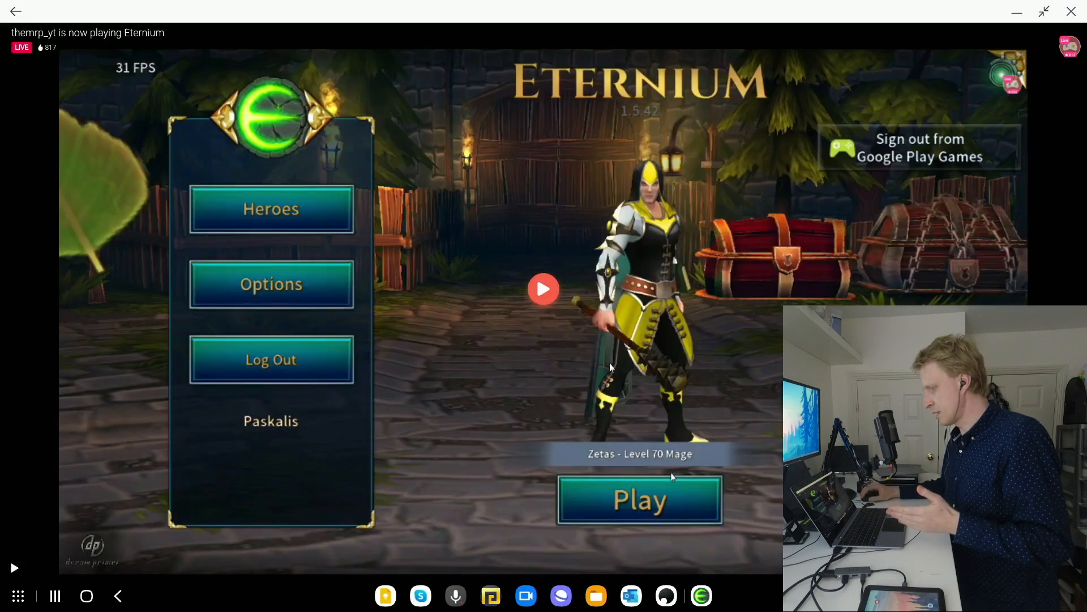
click(638, 499)
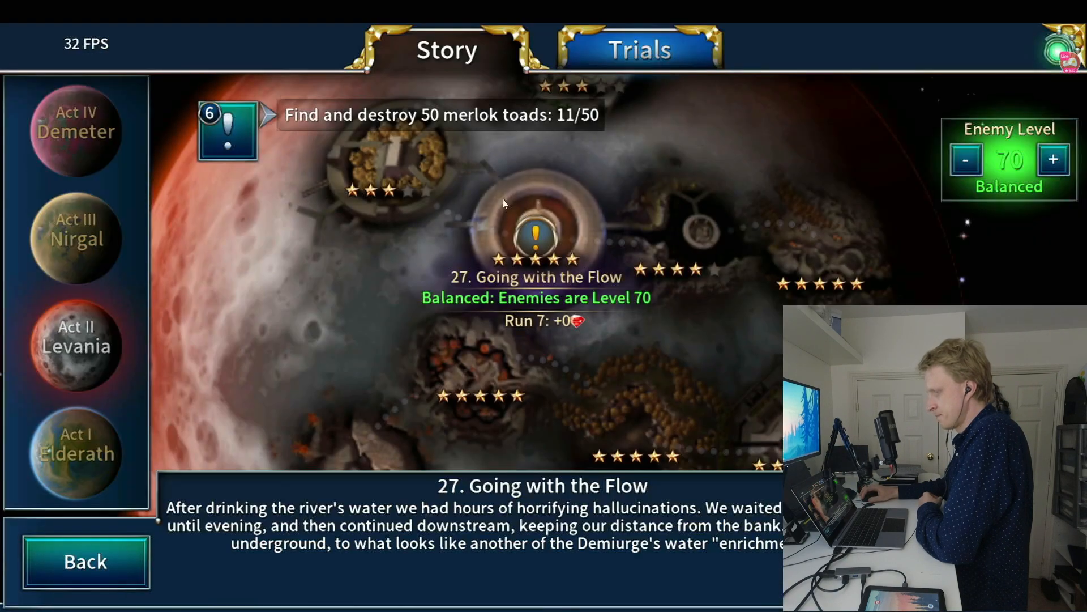
- Launch story mission 27, Going with the Flow, in Eternium
click(534, 236)
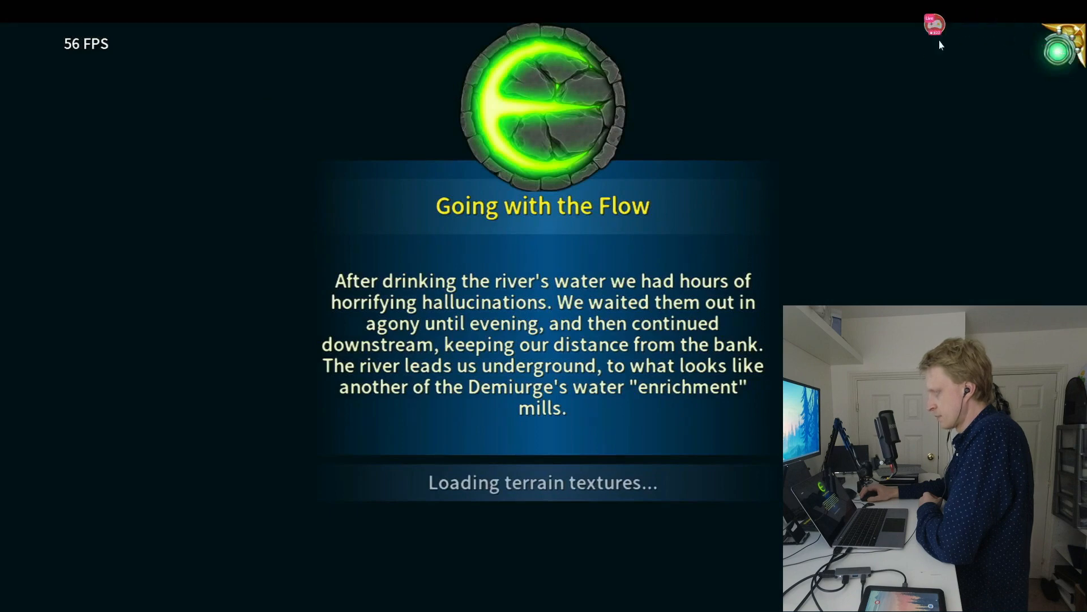